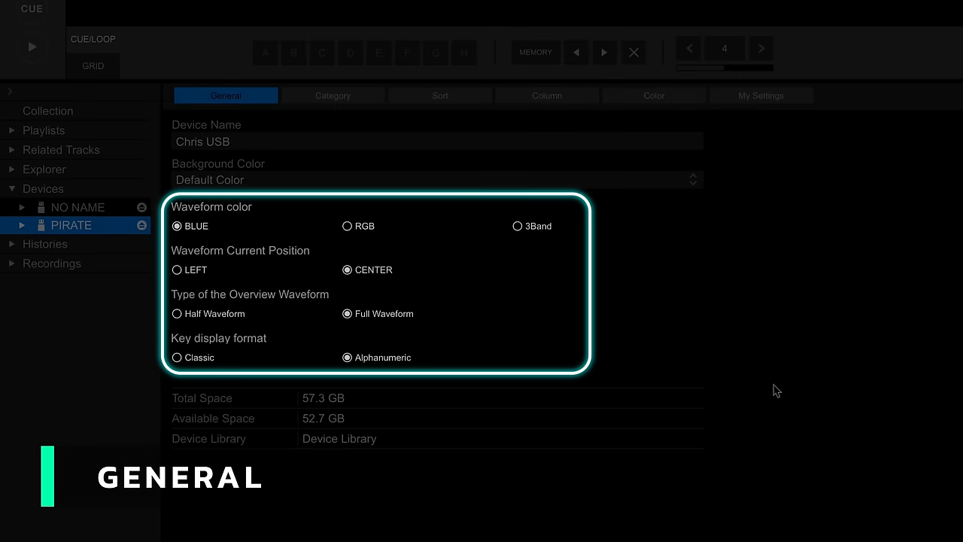
mouse_move(706, 267)
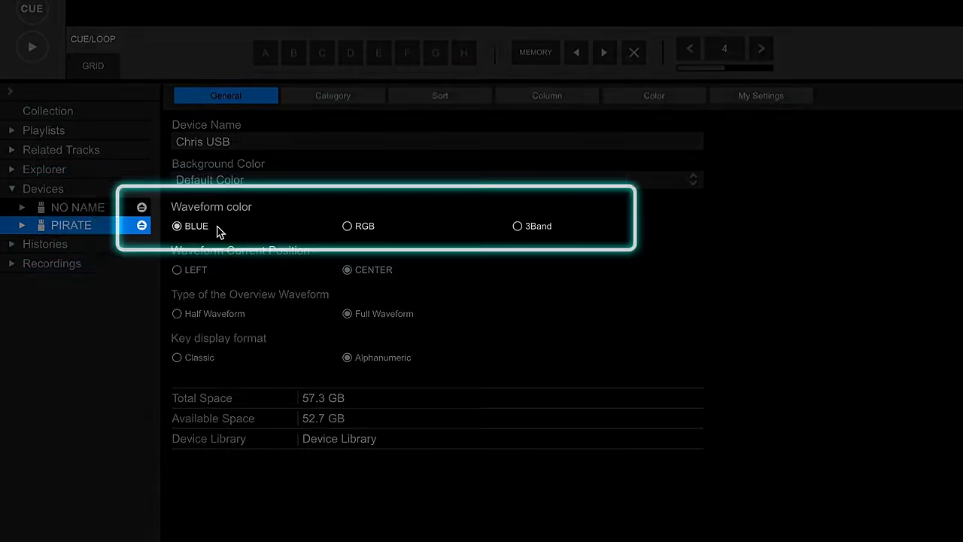
left_click(518, 226)
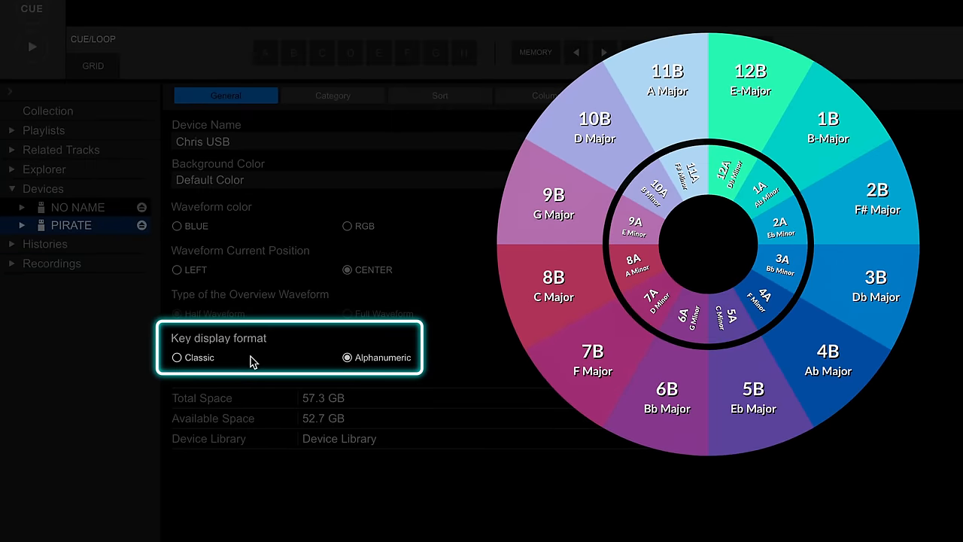
mouse_move(388, 364)
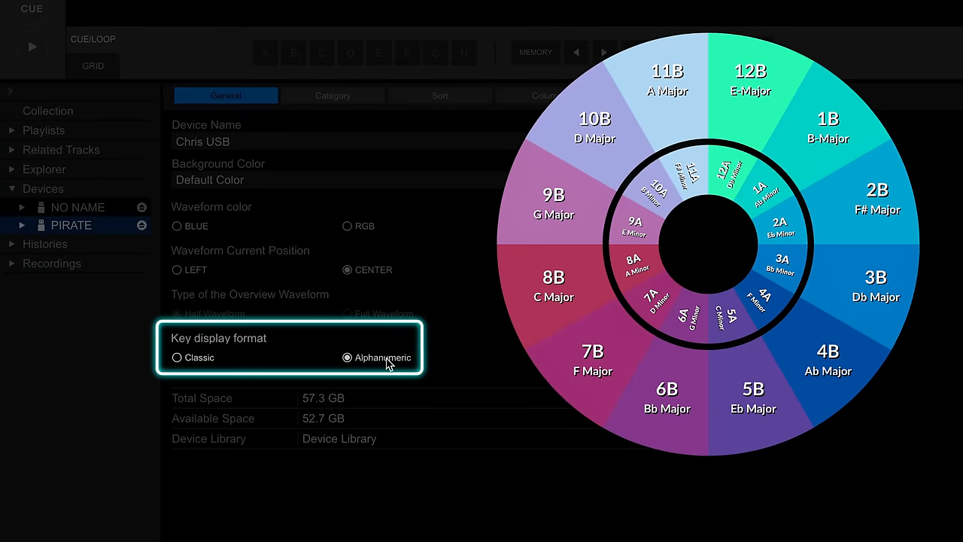